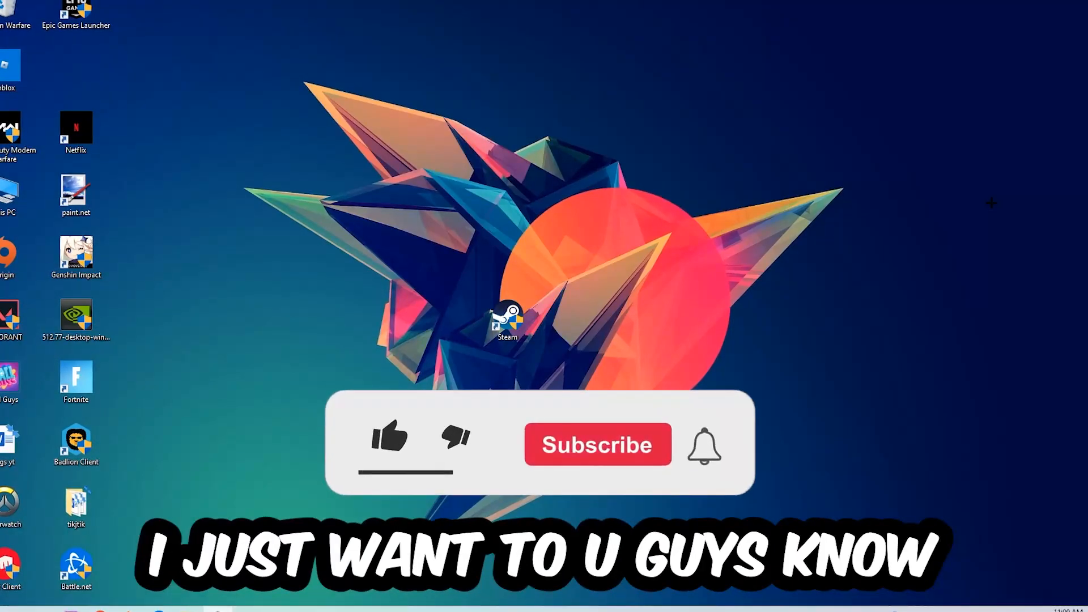
- Launch Task Manager from the taskbar's right-click menu
left_click(389, 442)
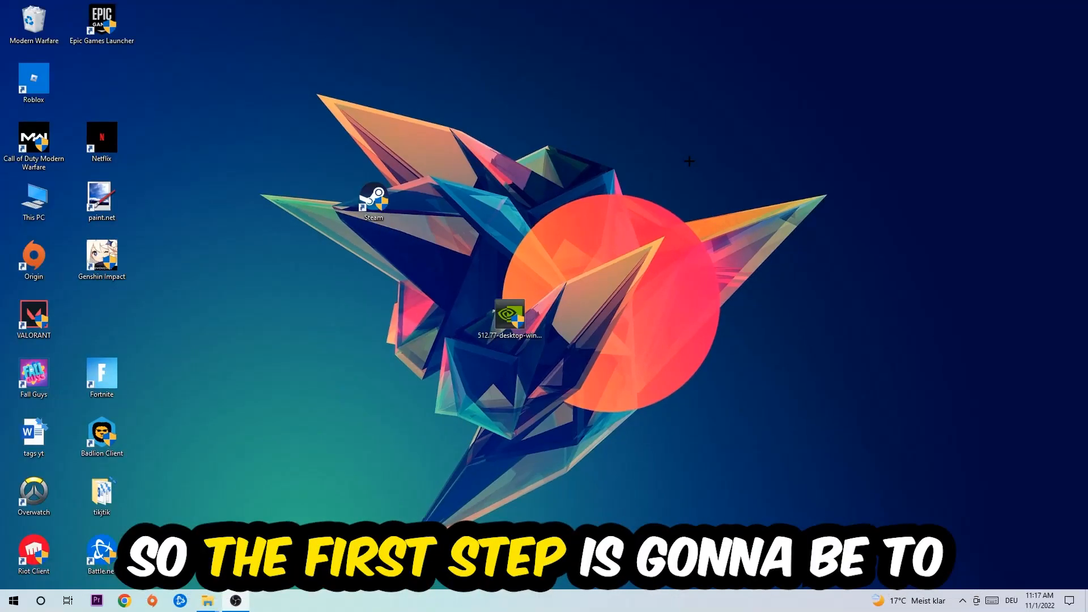
mouse_move(699, 154)
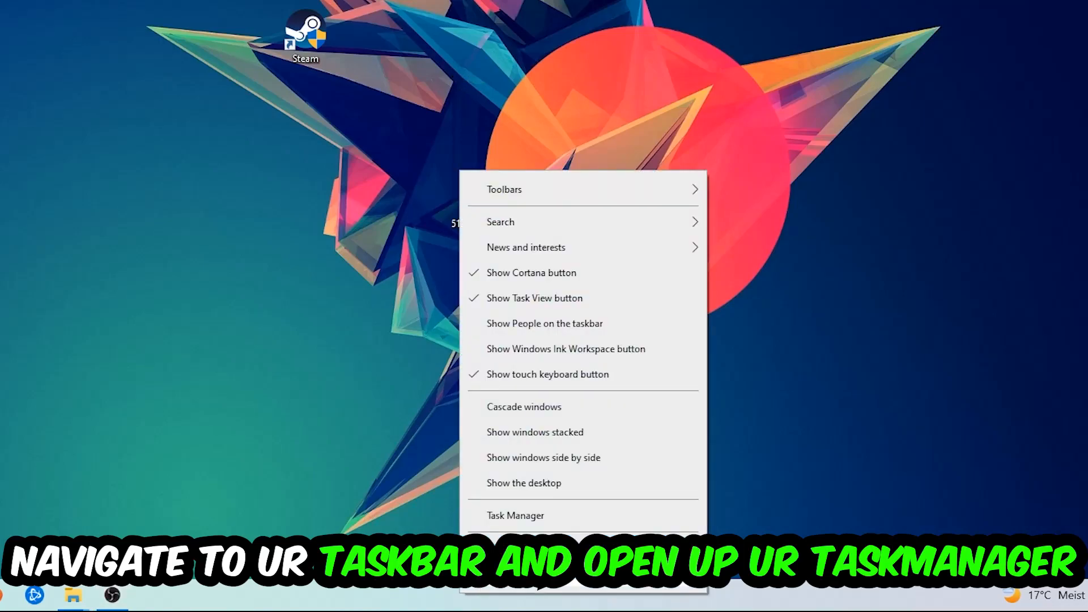
left_click(515, 515)
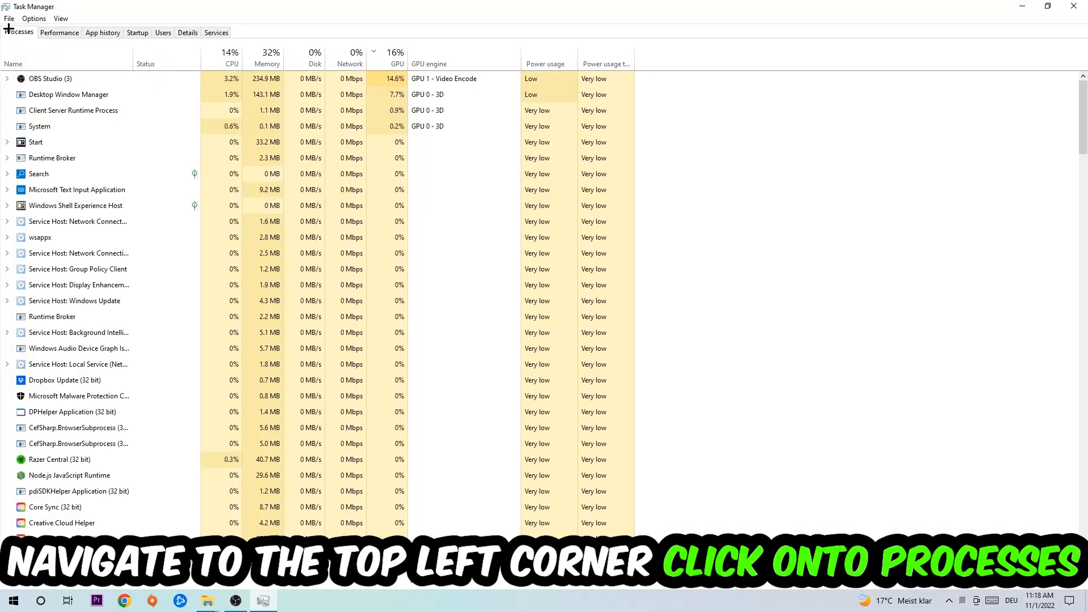
- Select background processes like Microsoft Text Input Application and bring up its actions menu
left_click(79, 284)
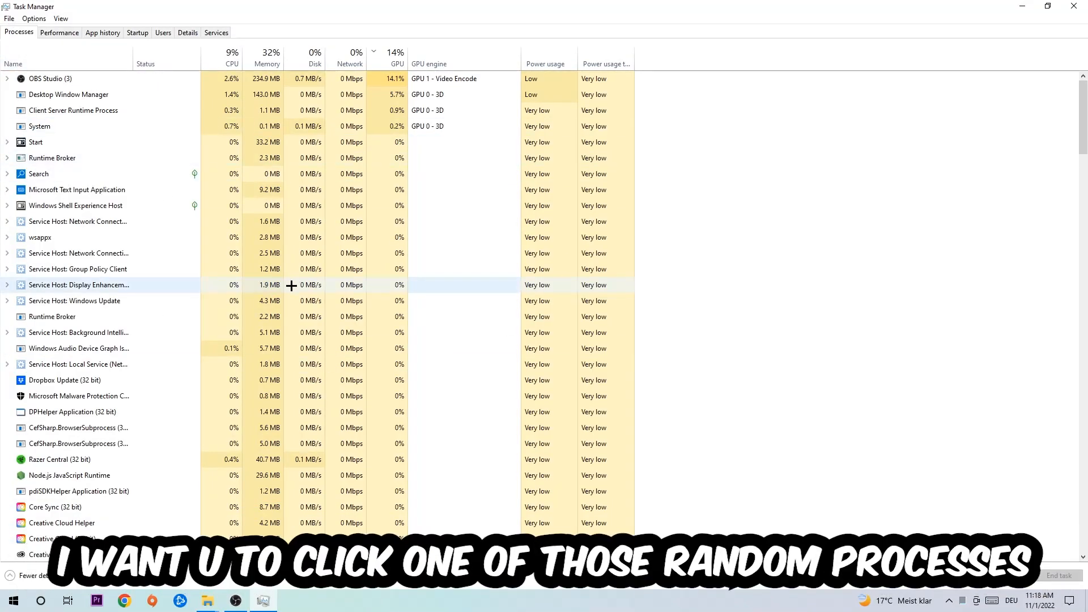
left_click(78, 253)
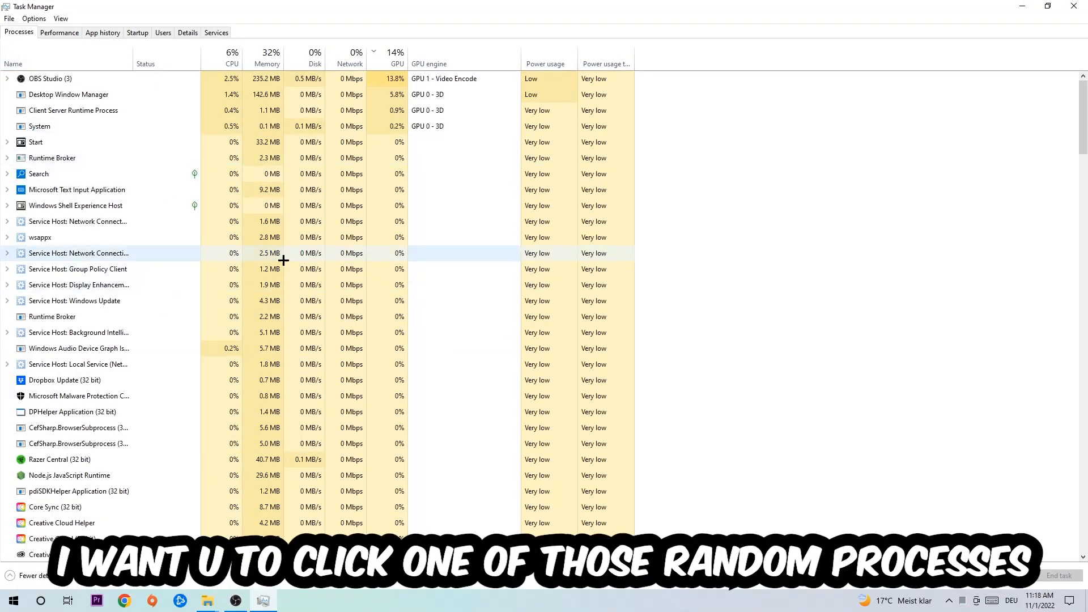
left_click(76, 189)
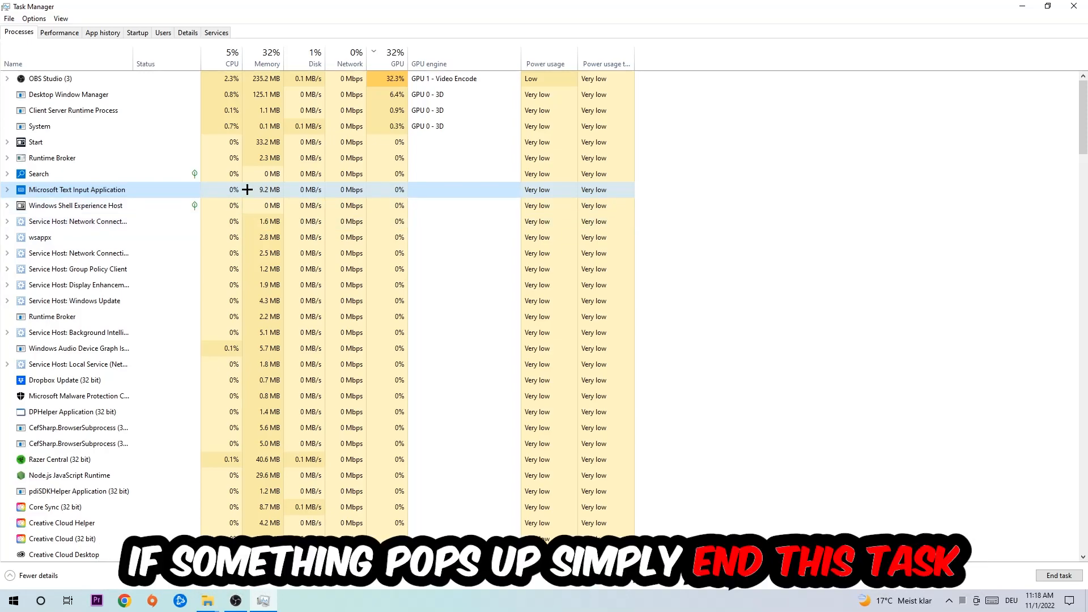
right_click(77, 189)
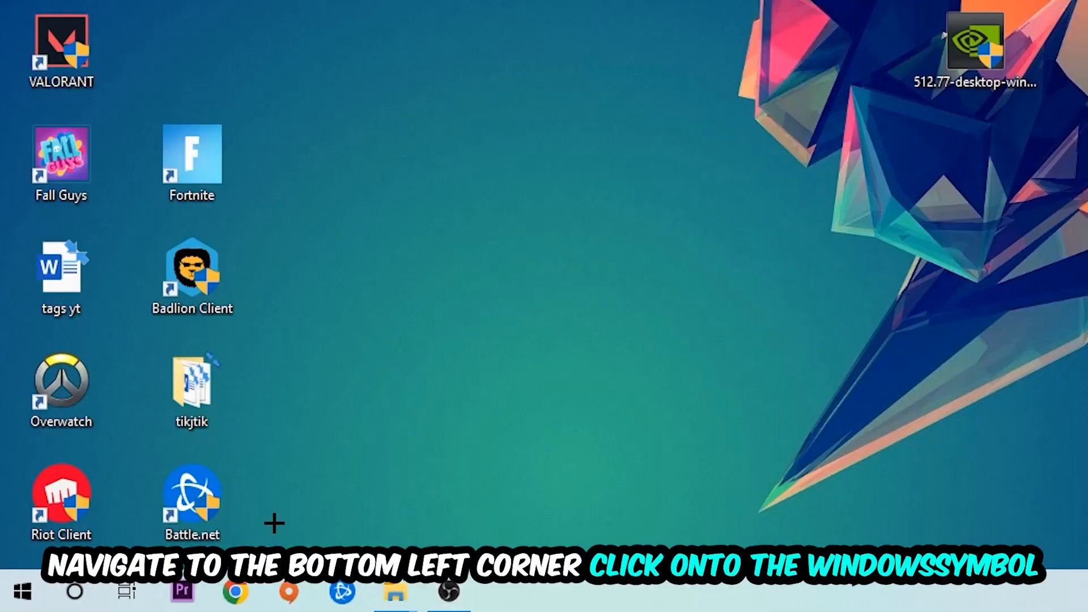
- Go to Update & Security in Windows Settings via the Start menu
left_click(13, 594)
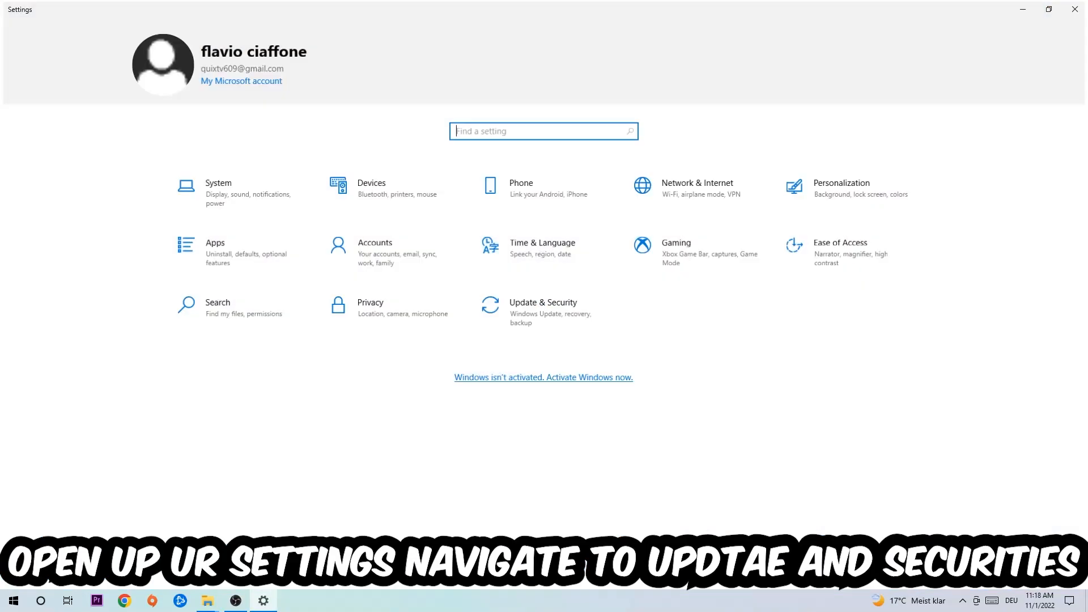
left_click(543, 307)
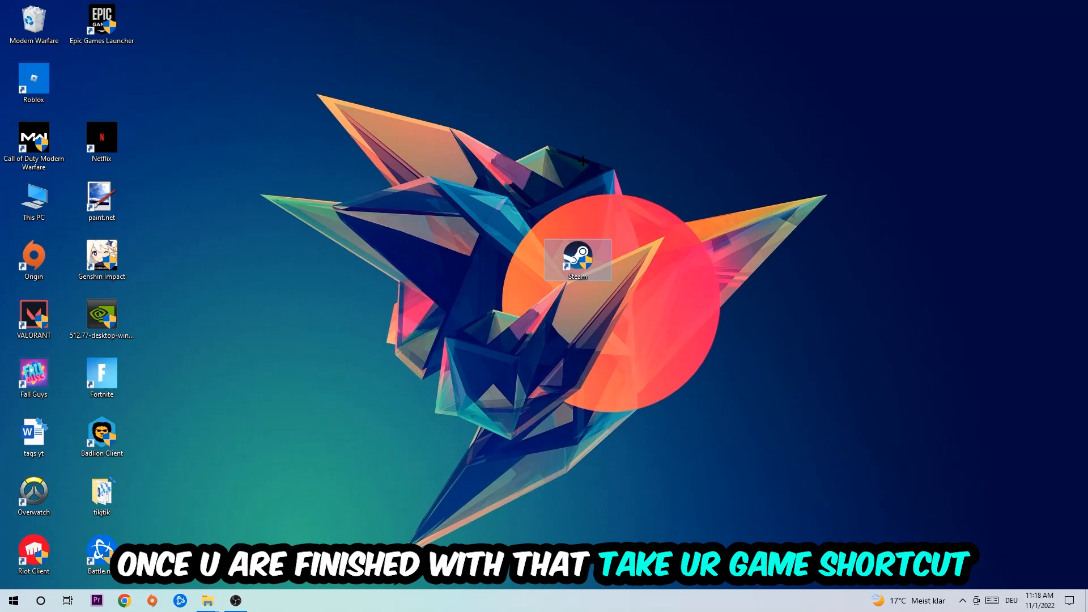
- Nudge the Steam desktop icon left and bring up its context menu
left_click_drag(577, 258, 508, 259)
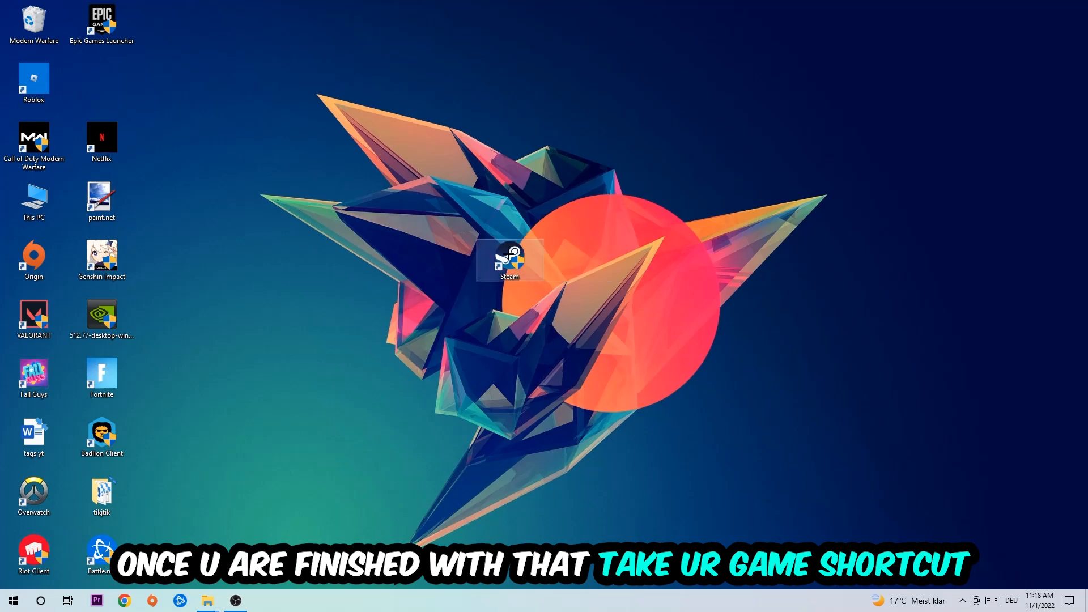
right_click(510, 260)
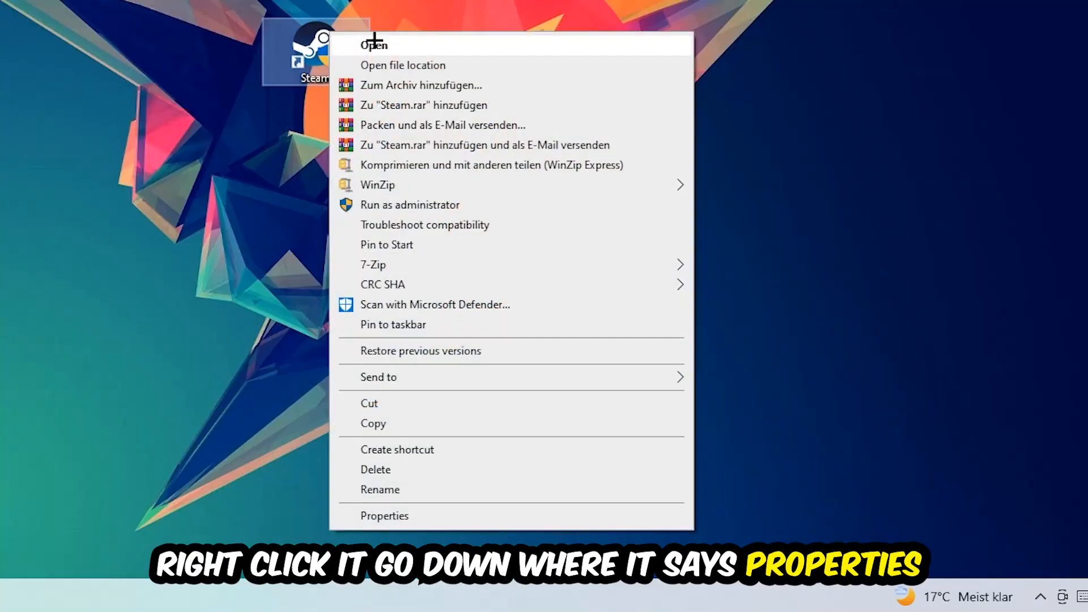
- Choose Properties for the Steam shortcut
left_click(384, 516)
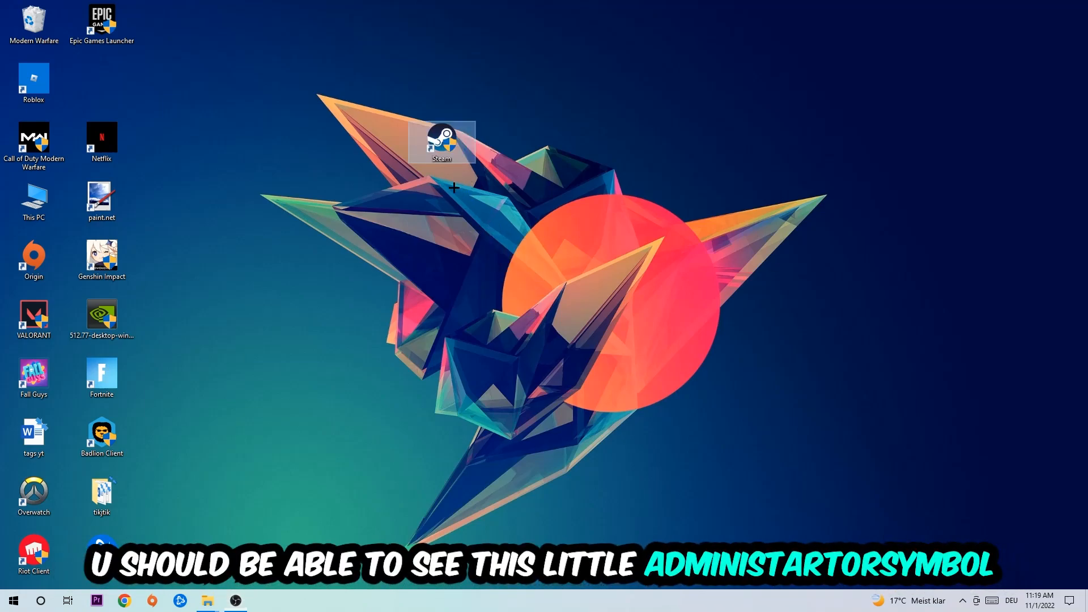
mouse_move(457, 146)
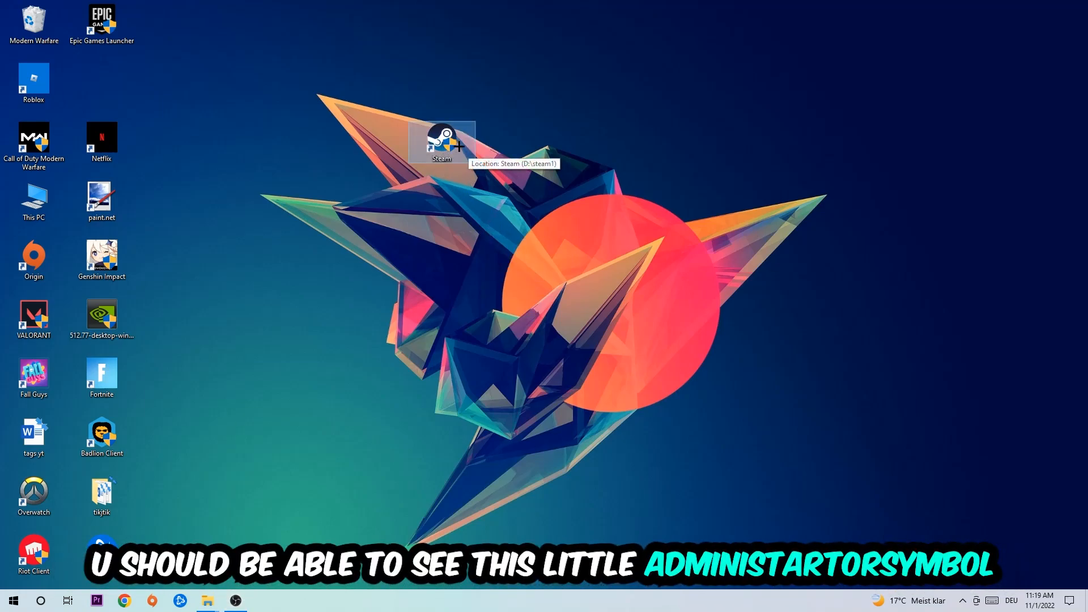